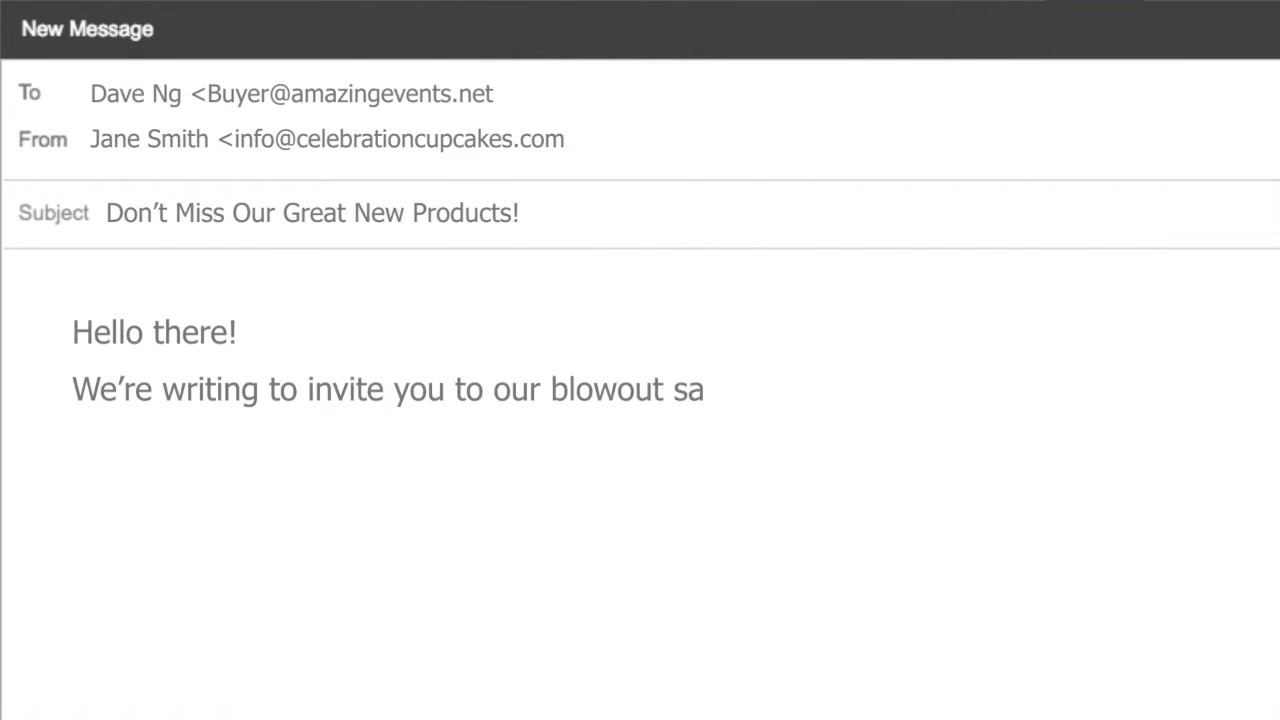
type("le and to tell you about our amazing new products! We think you will love them! Read below to learn about a")
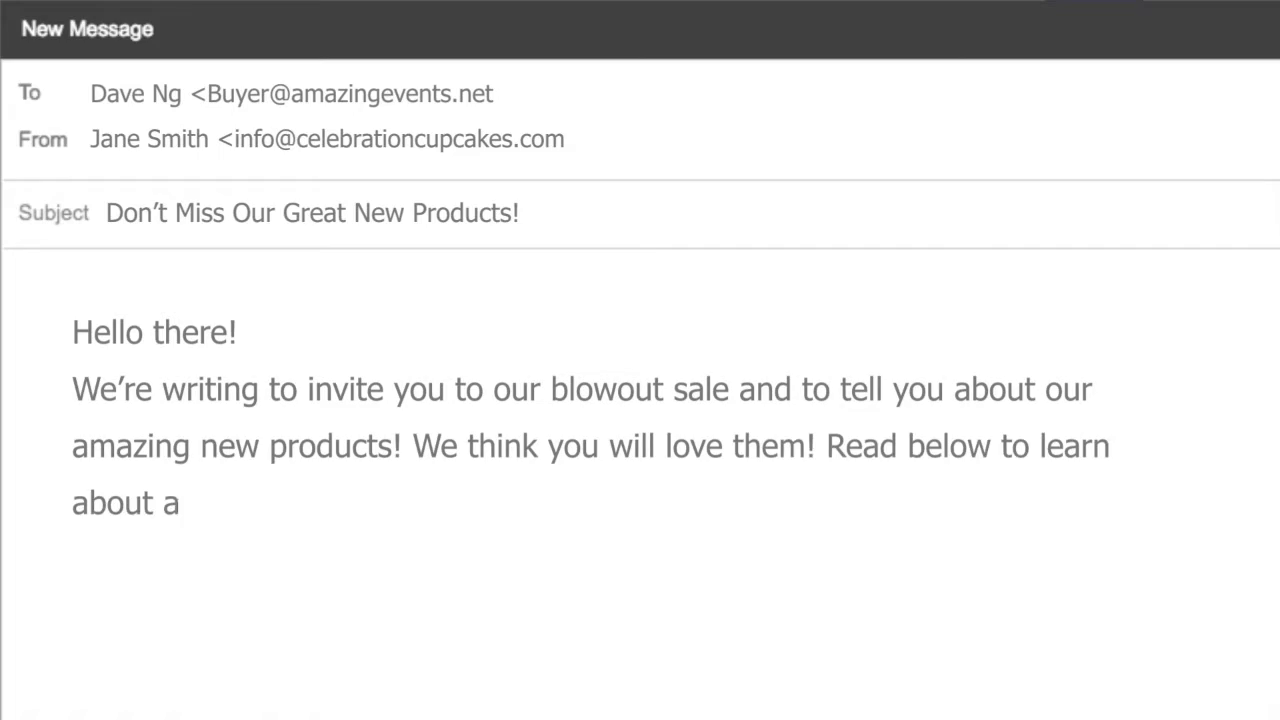